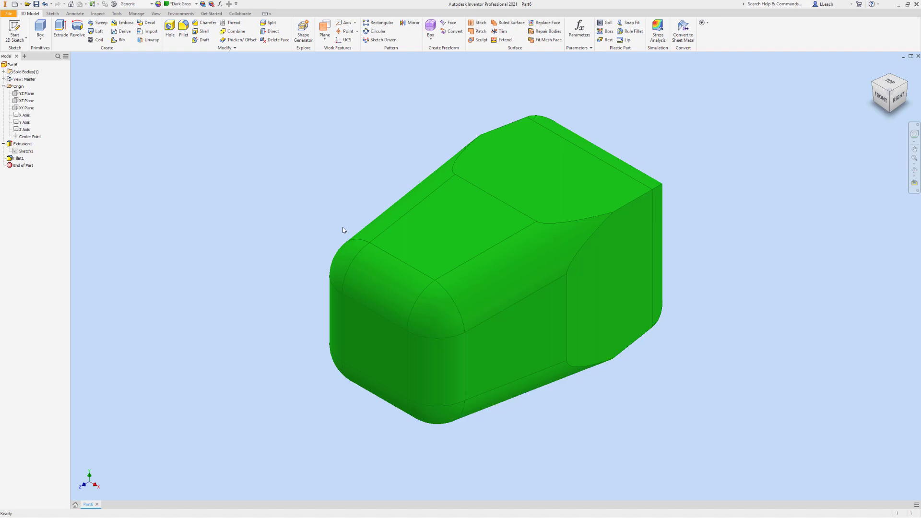
pyautogui.moveTo(51, 111)
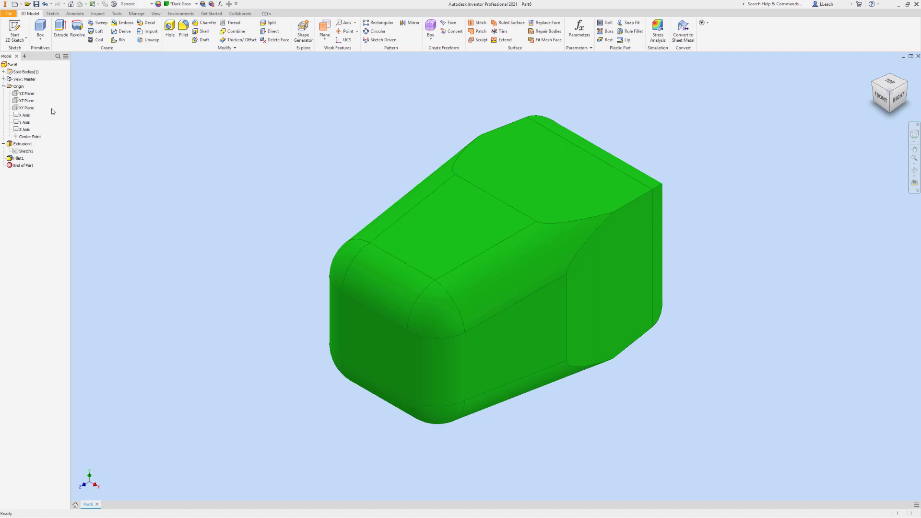
# Make the XZ origin plane visible from the browser so it cuts through the green solid
pyautogui.click(26, 100)
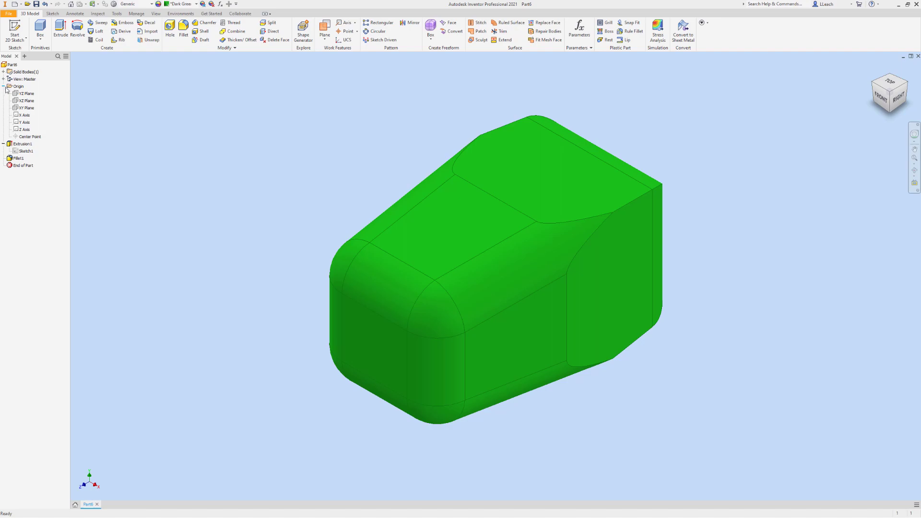
pyautogui.click(5, 86)
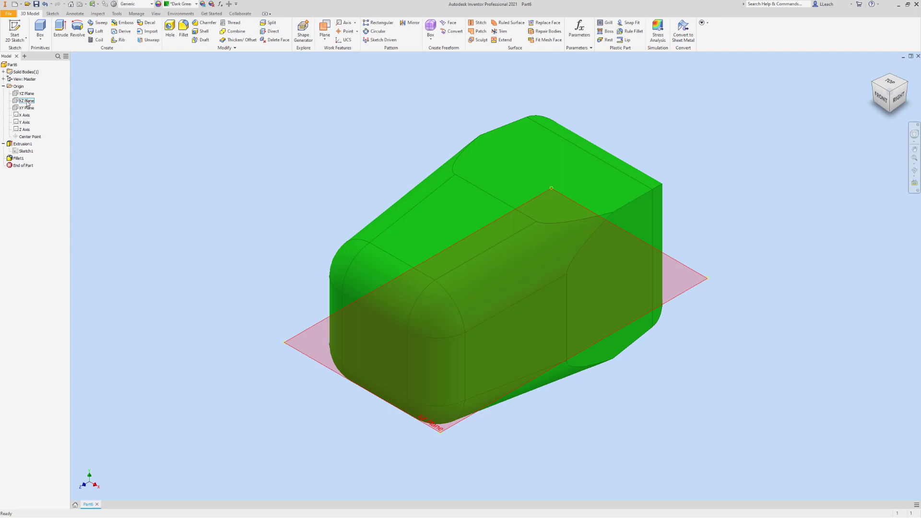
pyautogui.rightClick(26, 101)
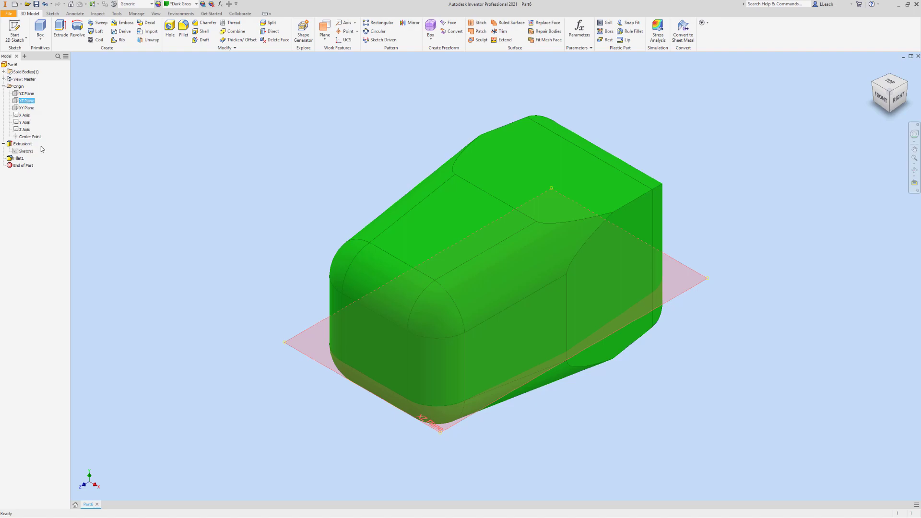
pyautogui.click(231, 200)
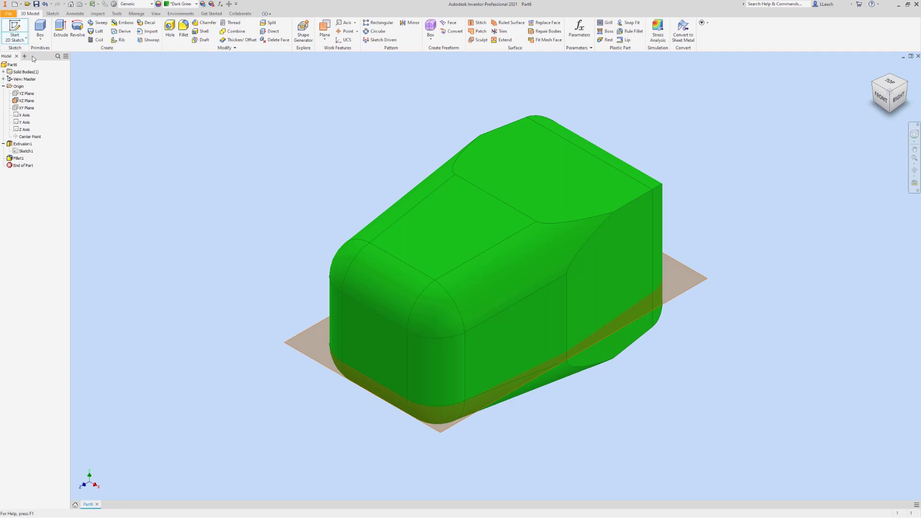
# Start Sketch3 on the XZ plane and use Project Cut Edges to bring in the solid's section outline
pyautogui.click(25, 100)
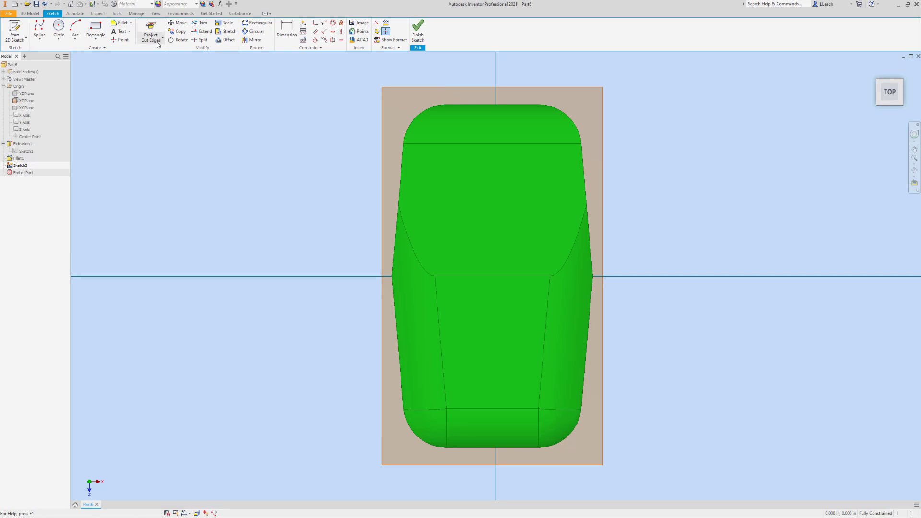
pyautogui.click(151, 37)
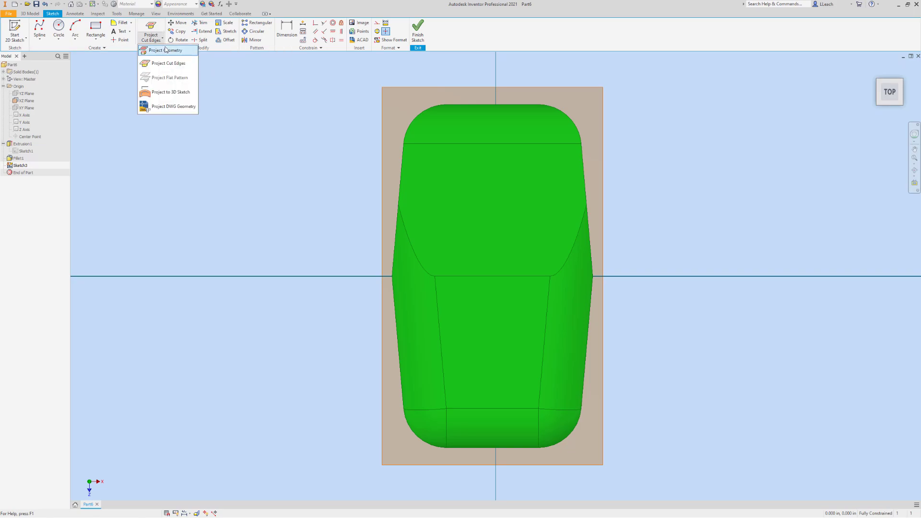
pyautogui.click(167, 50)
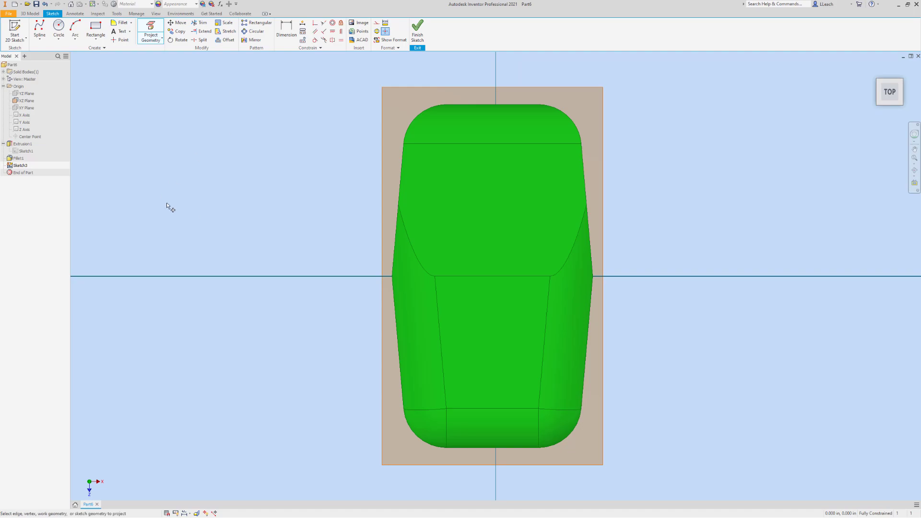
pyautogui.moveTo(322, 239)
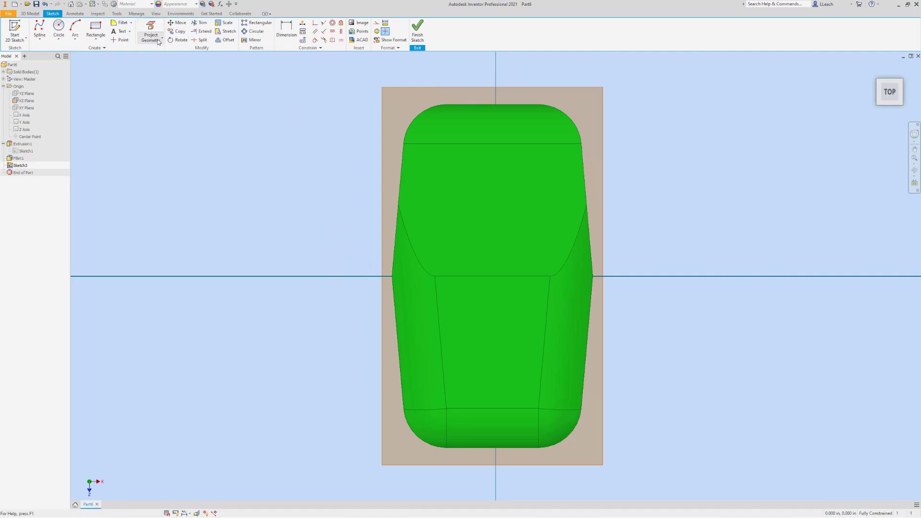
pyautogui.click(151, 36)
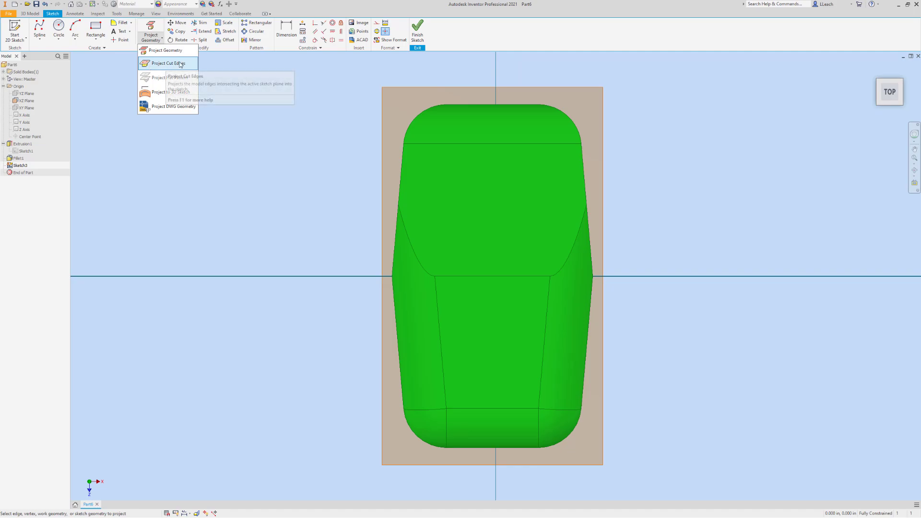
pyautogui.click(180, 63)
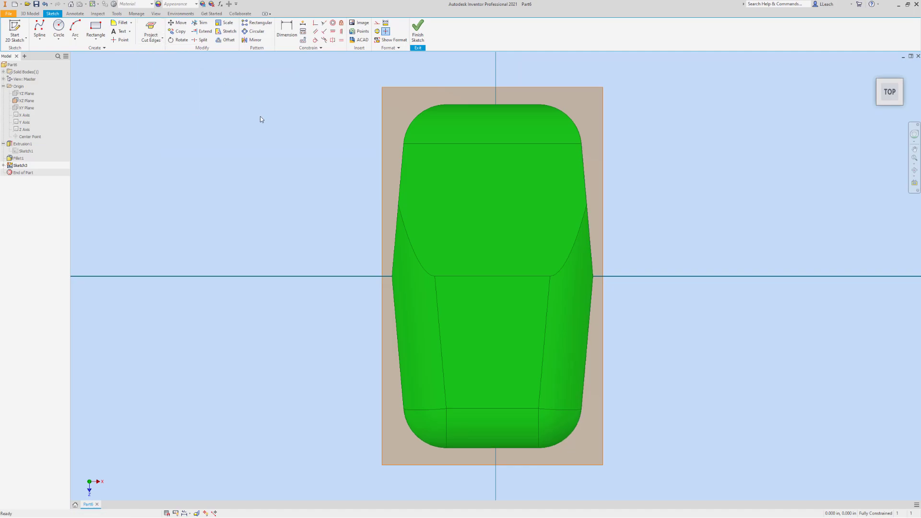
pyautogui.moveTo(264, 116)
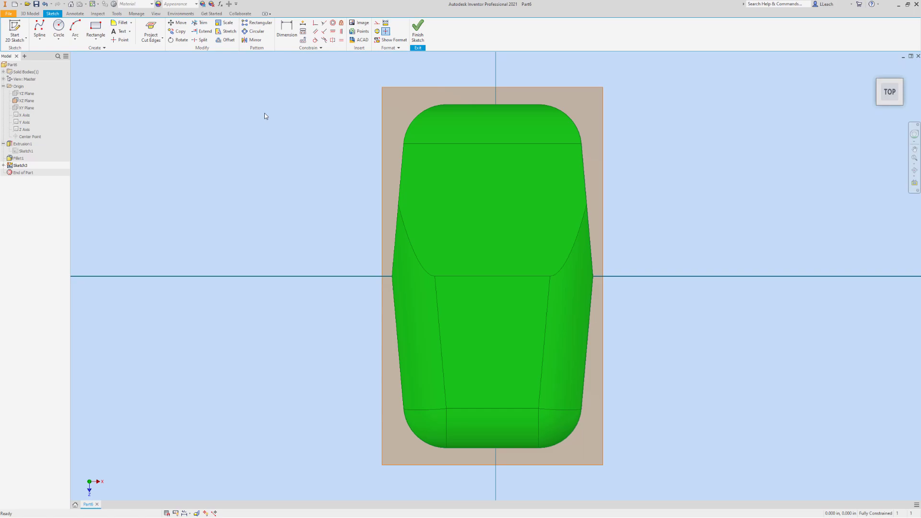
pyautogui.moveTo(242, 313)
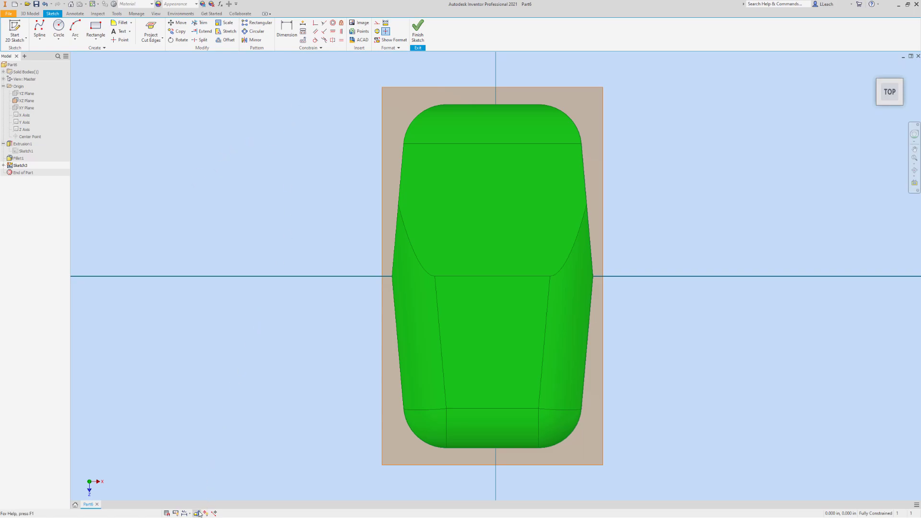
pyautogui.moveTo(197, 512)
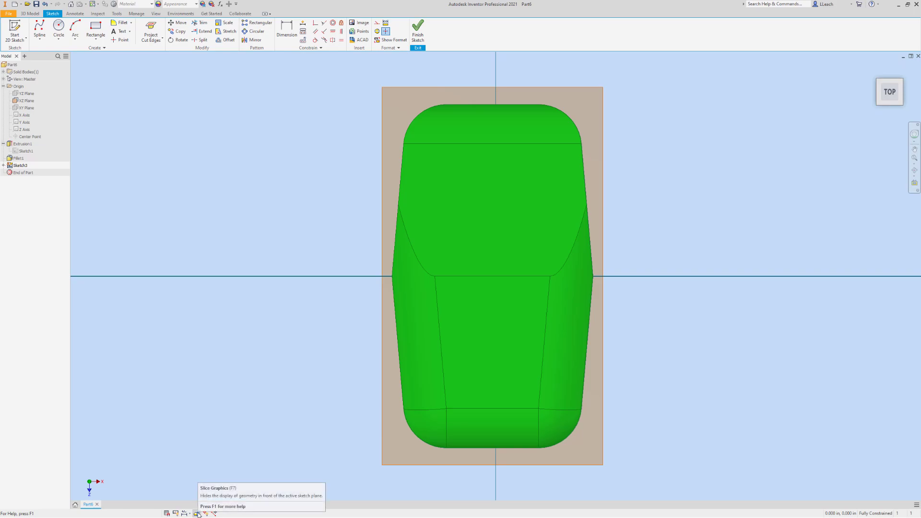
# Enable Slice Graphics (F7) to reveal the green solid's cross-section at the sketch plane
pyautogui.click(198, 512)
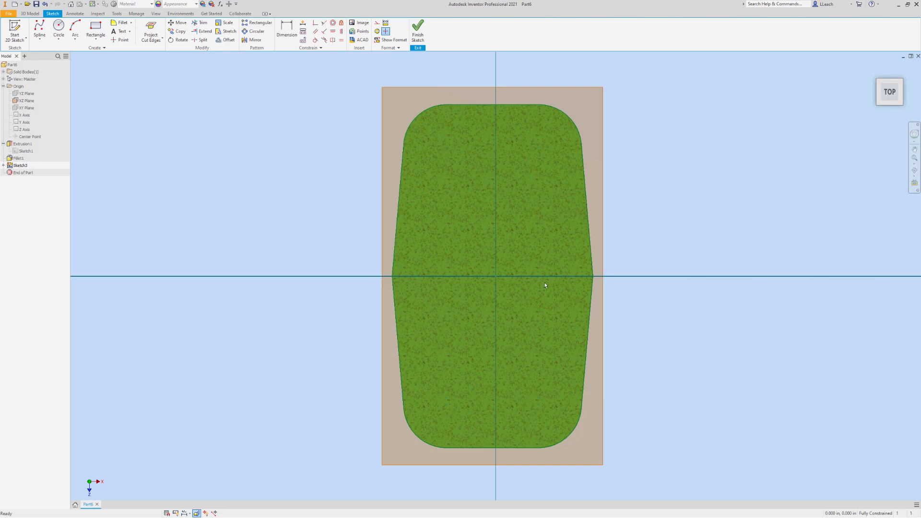
pyautogui.moveTo(338, 201)
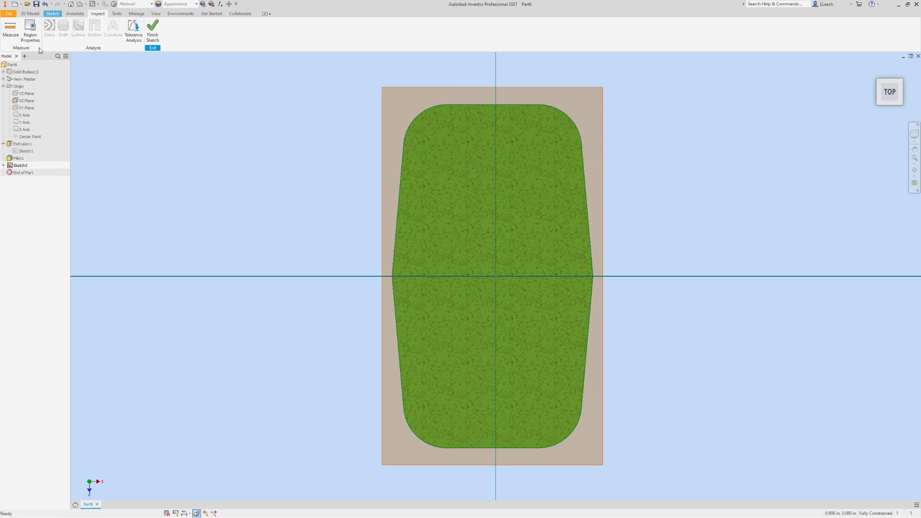
pyautogui.moveTo(61, 52)
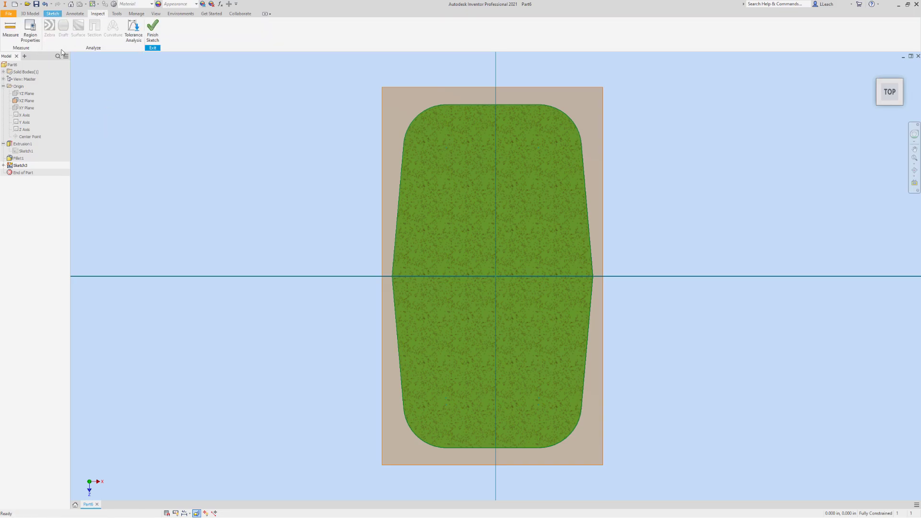
pyautogui.moveTo(30, 27)
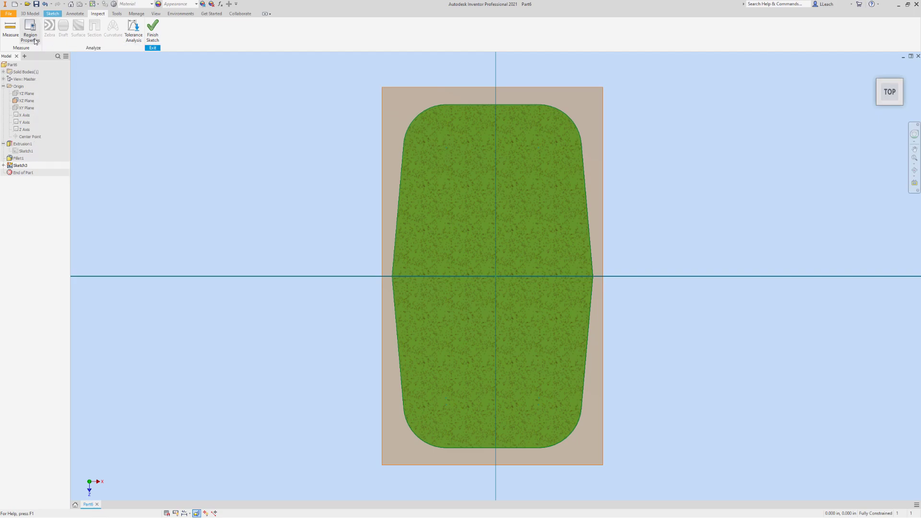
# Run Region Properties on the cross-section loop, giving area 0.53 in^2 and perimeter 2.828 in
pyautogui.click(30, 27)
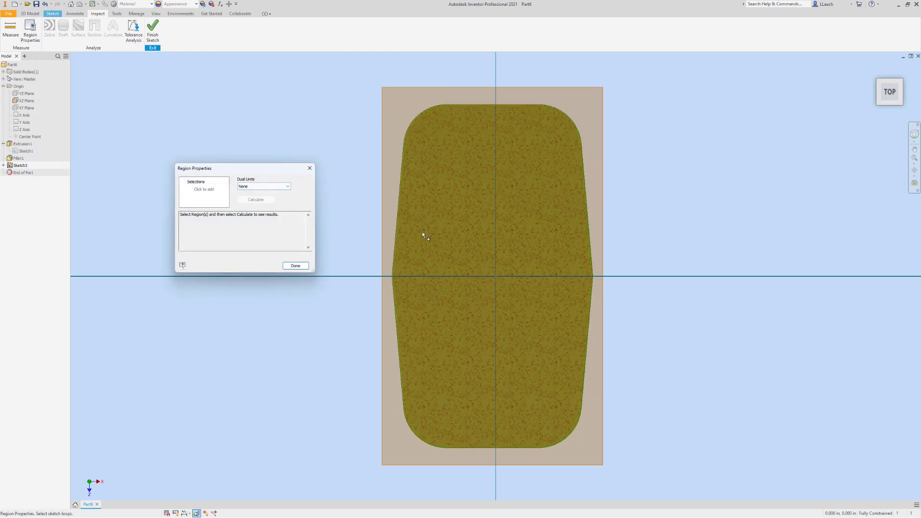
pyautogui.moveTo(529, 187)
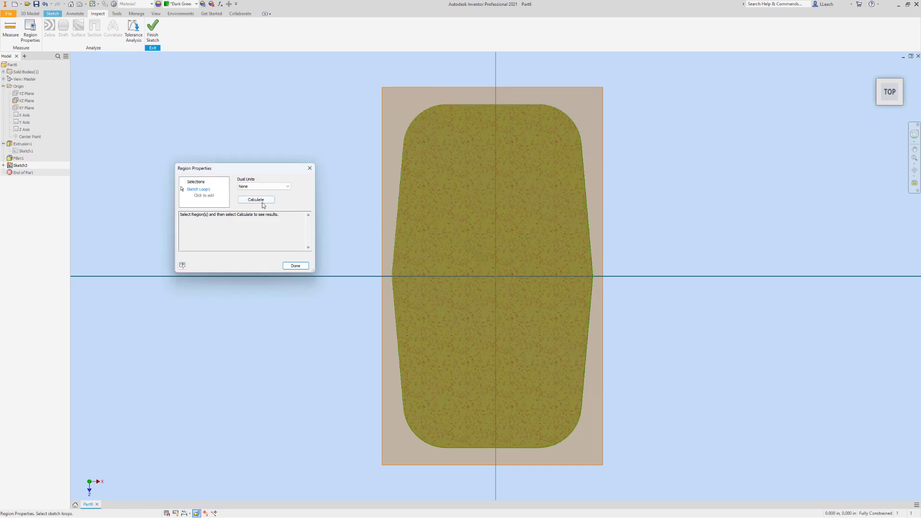
pyautogui.click(255, 199)
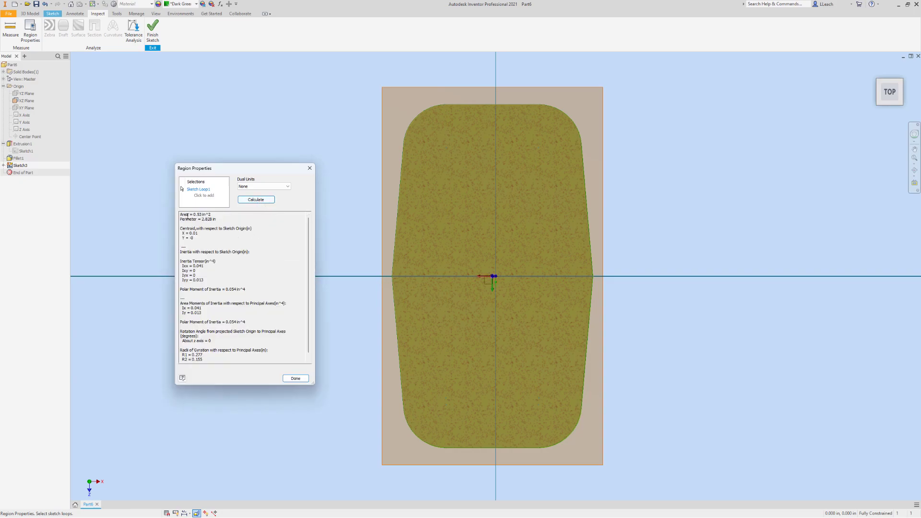
pyautogui.moveTo(470, 227)
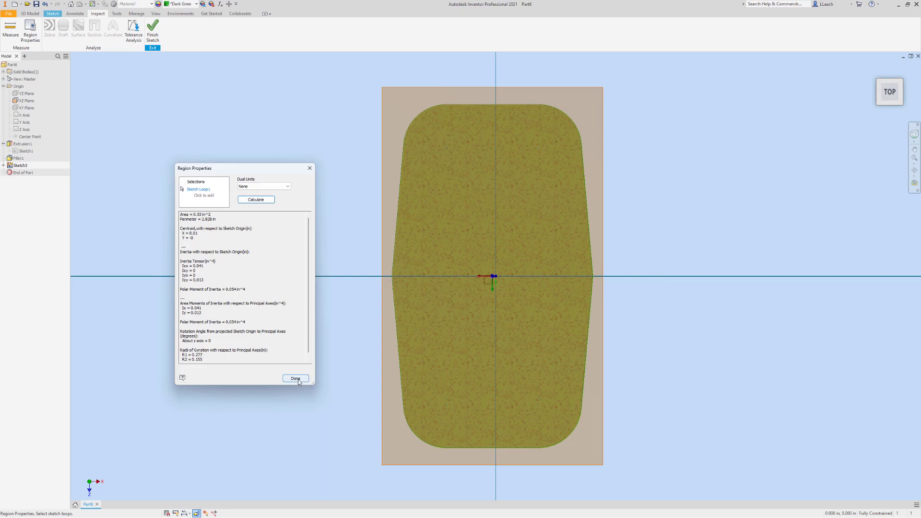
pyautogui.moveTo(287, 368)
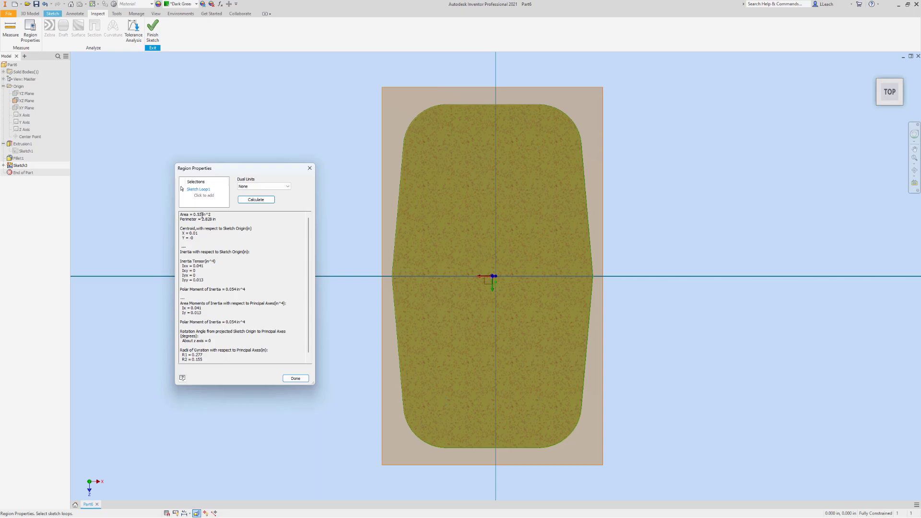
pyautogui.doubleClick(197, 214)
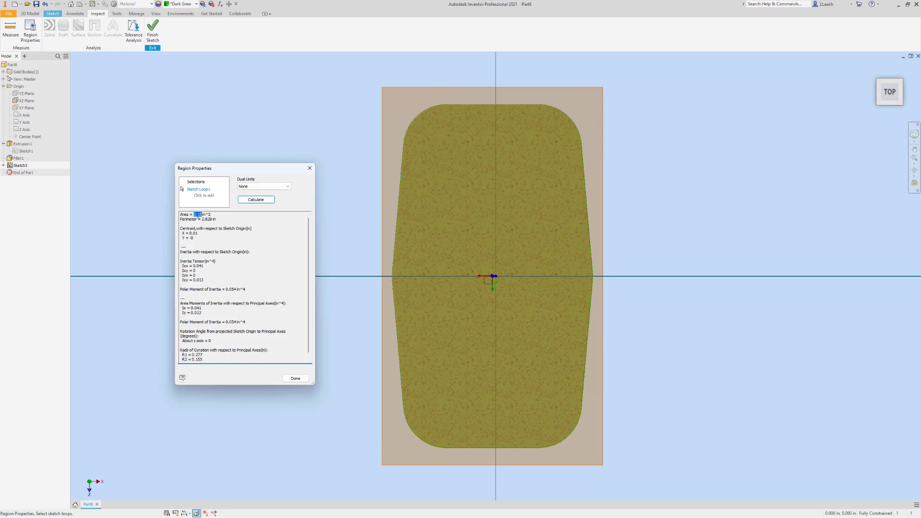
pyautogui.moveTo(250, 207)
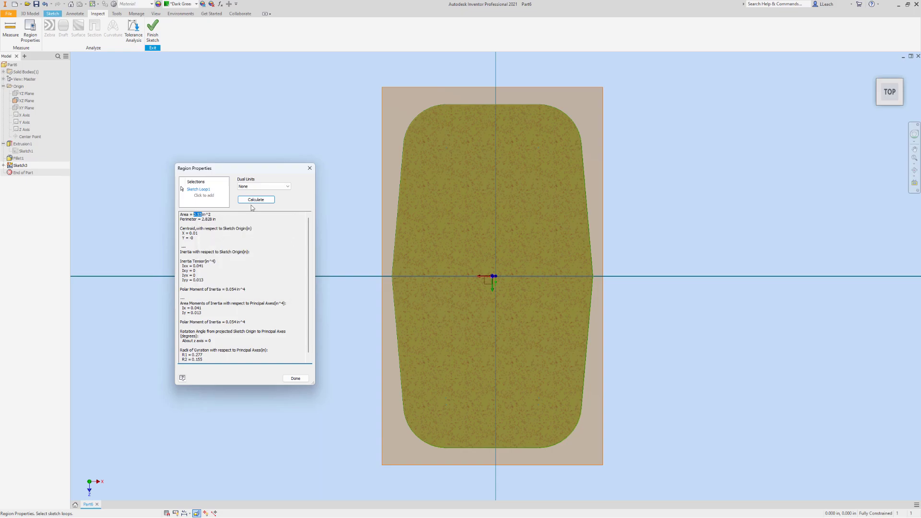
pyautogui.moveTo(310, 169)
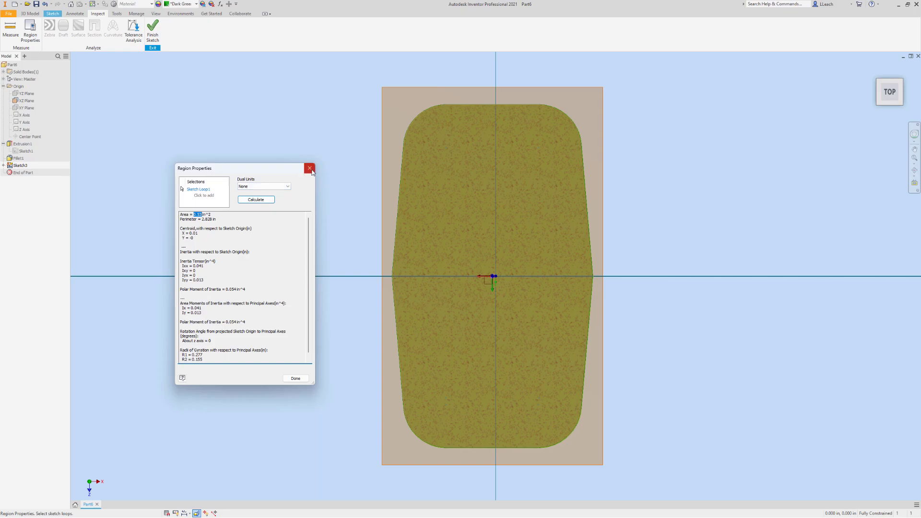